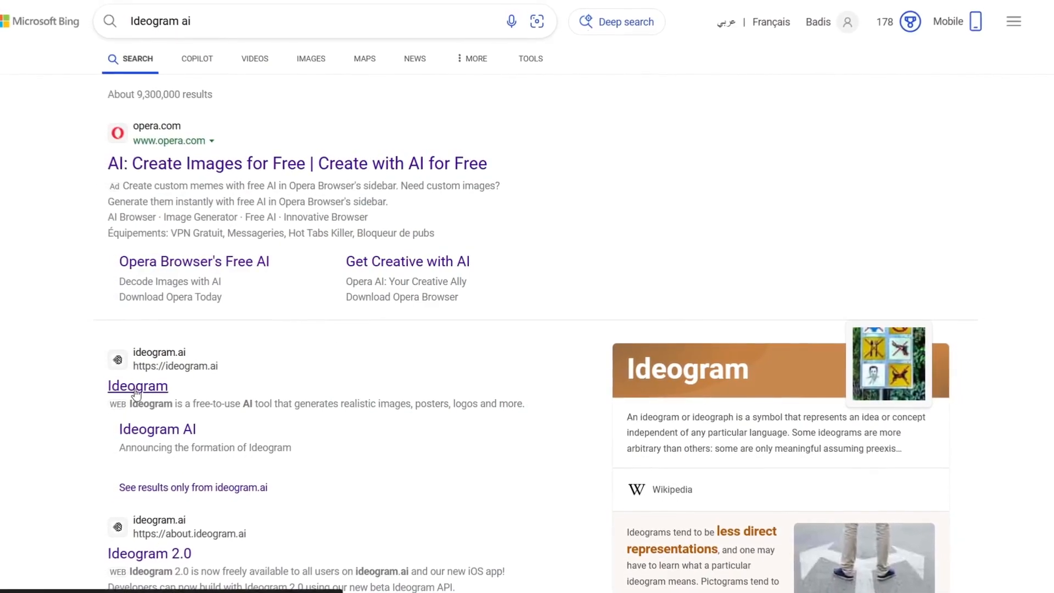
Go to the Ideogram website from the Bing results for 'Ideogram ai'
click(137, 385)
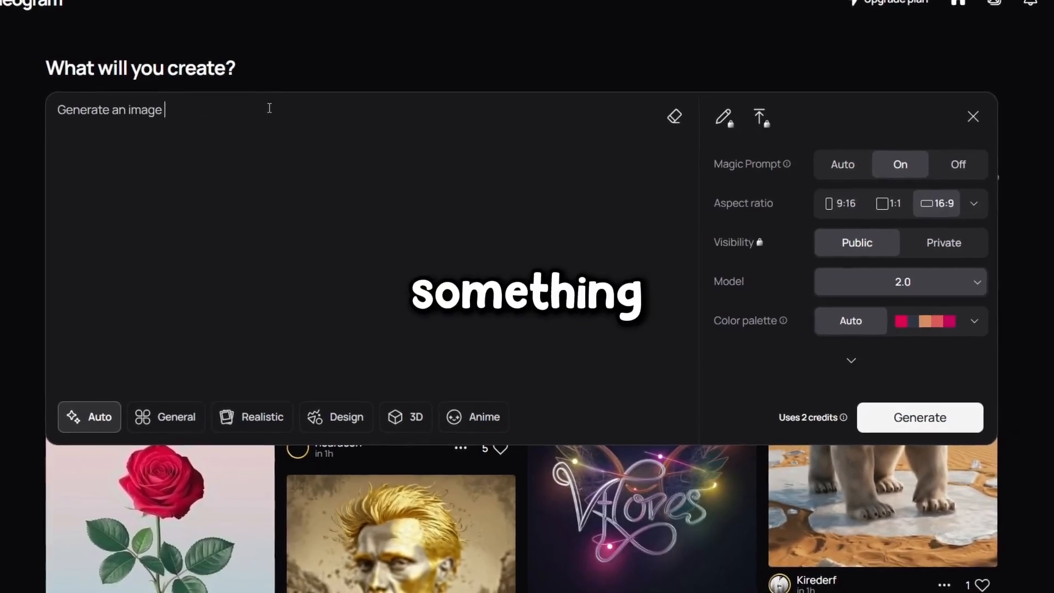
Generate a 16:9 image of an evil Mickey Mouse holding Earth in space and view the result
text(of Micky Mouse holding earth in the space looking evil and angry, 4k, ultra realisitc)
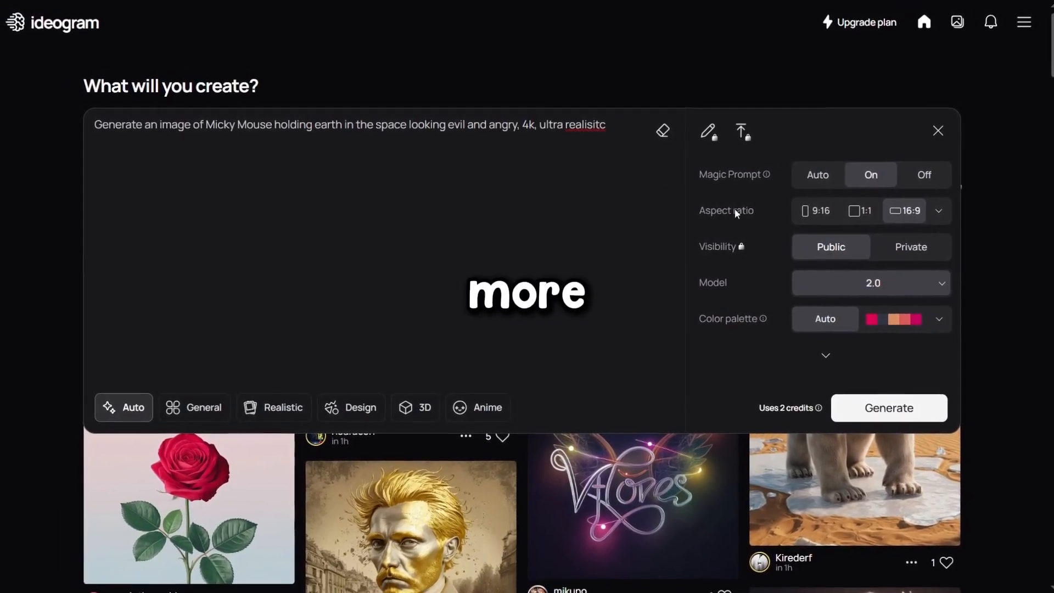
click(888, 407)
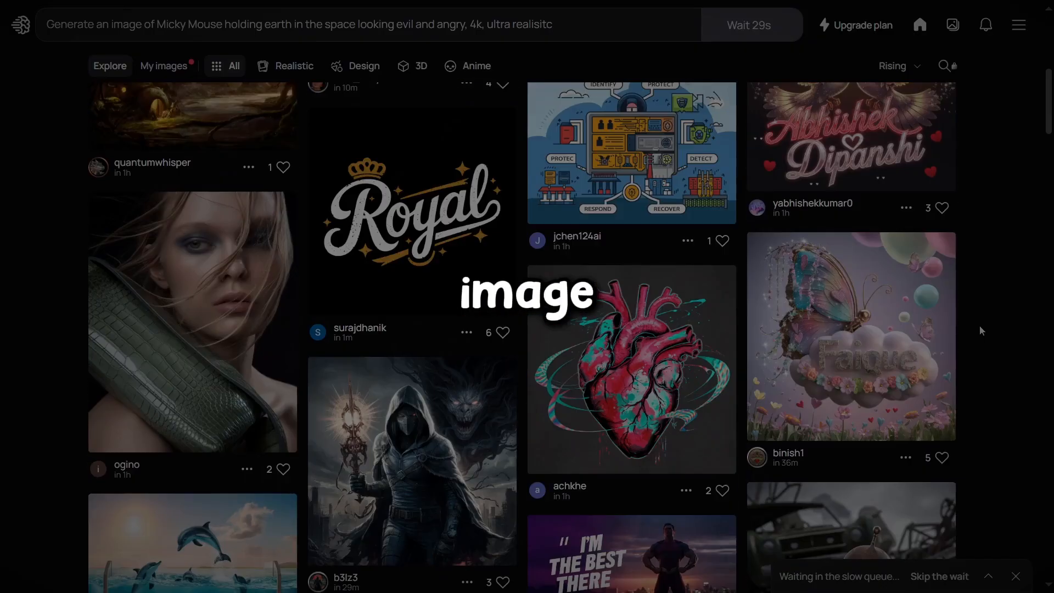
scroll(down, 3)
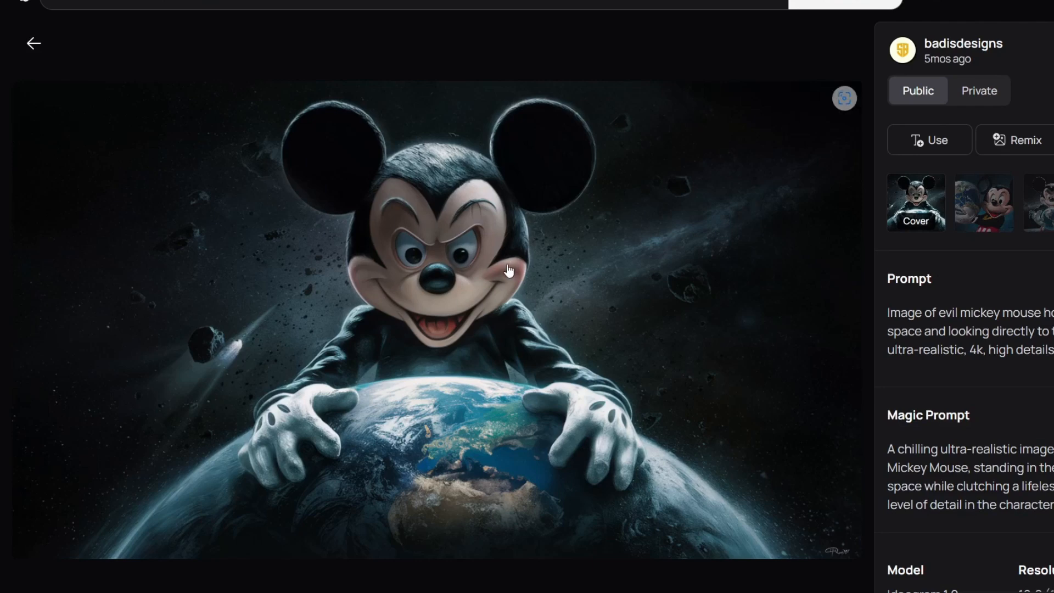
mouse_move(667, 226)
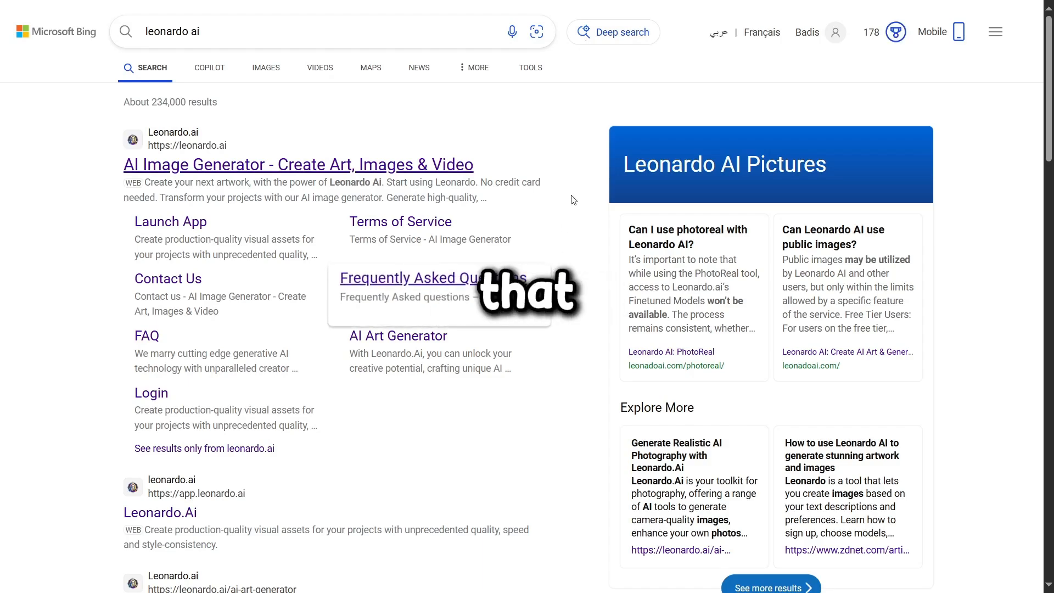
mouse_move(348, 168)
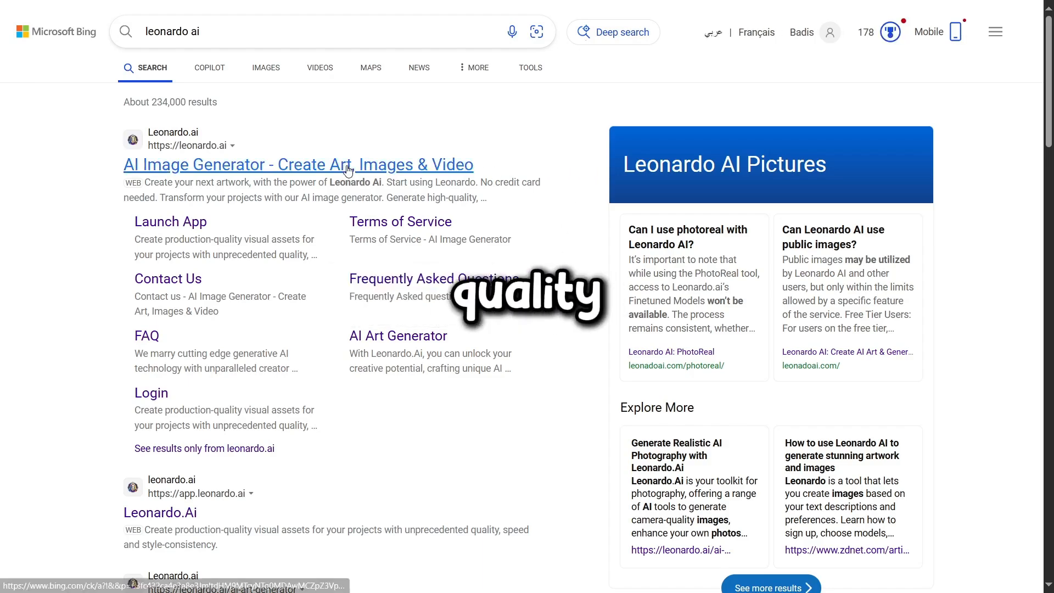
Go to Leonardo.Ai from Bing and launch its web app
click(296, 163)
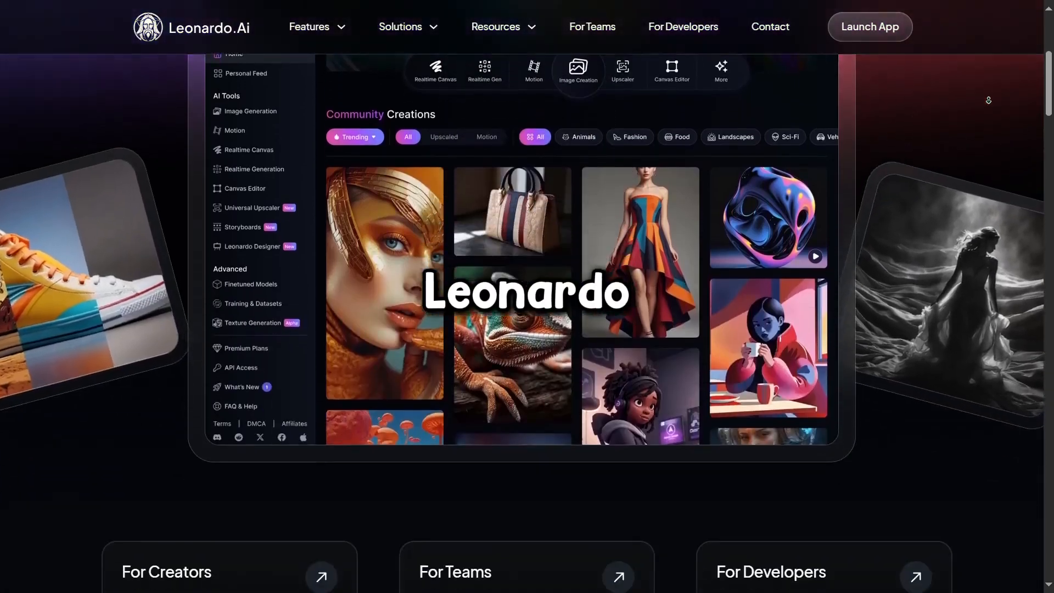
scroll(up, 3)
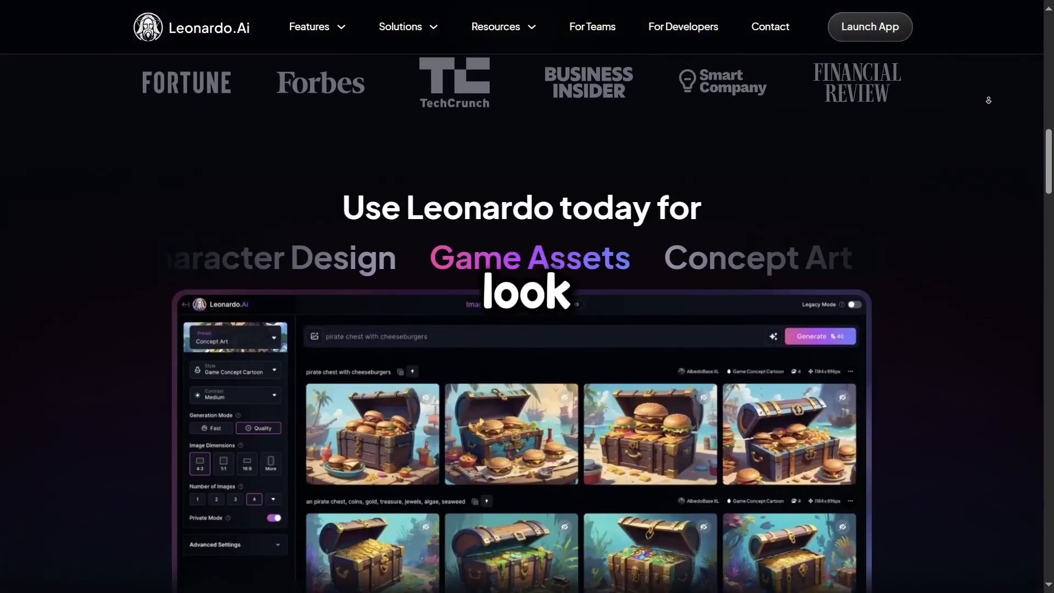
click(869, 26)
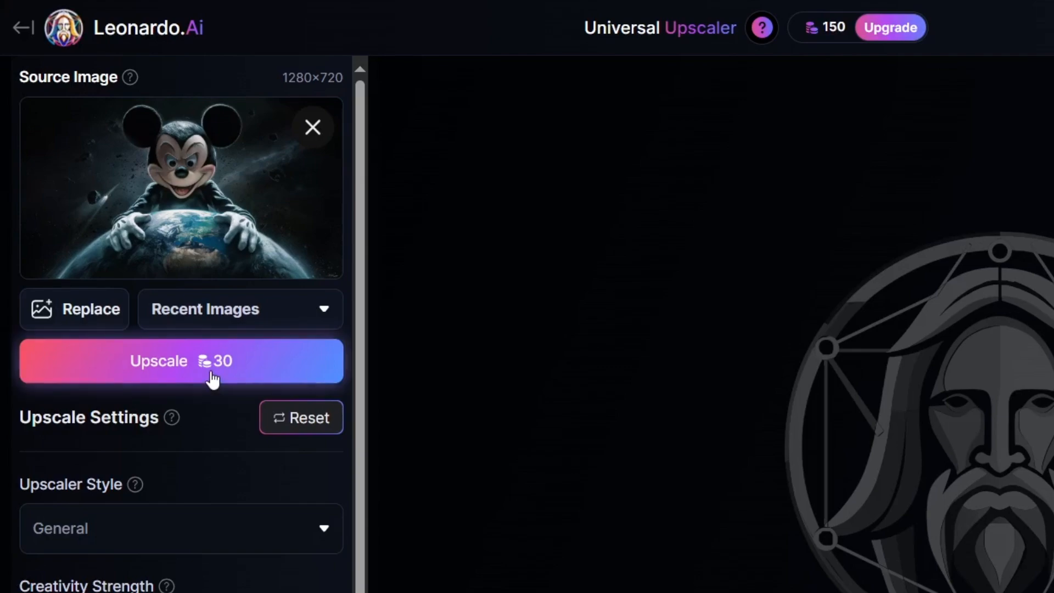
Load the evil Mickey image into Universal Upscaler and start the upscale
click(181, 360)
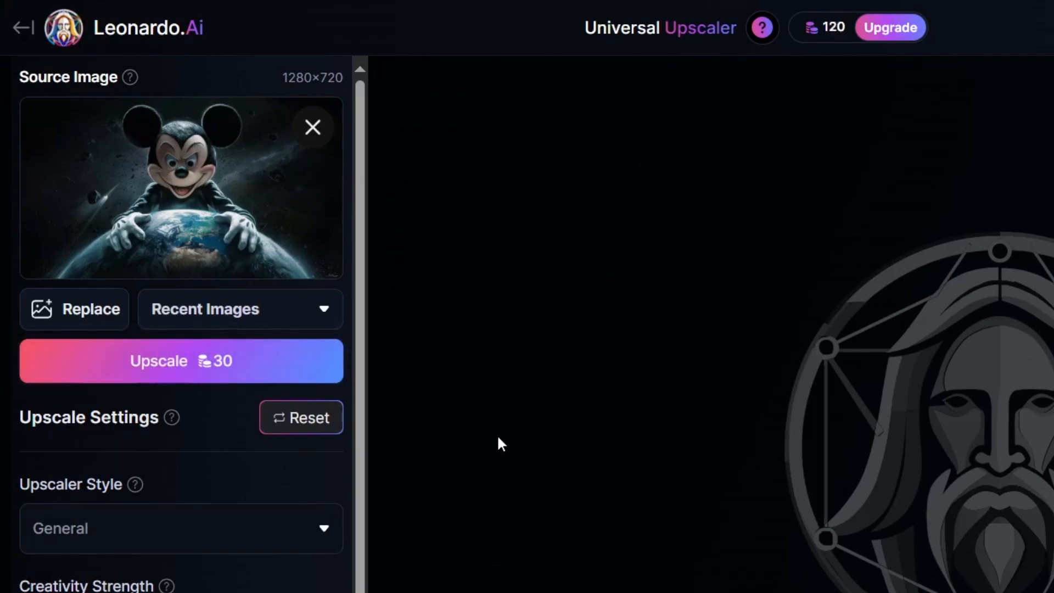
click(181, 360)
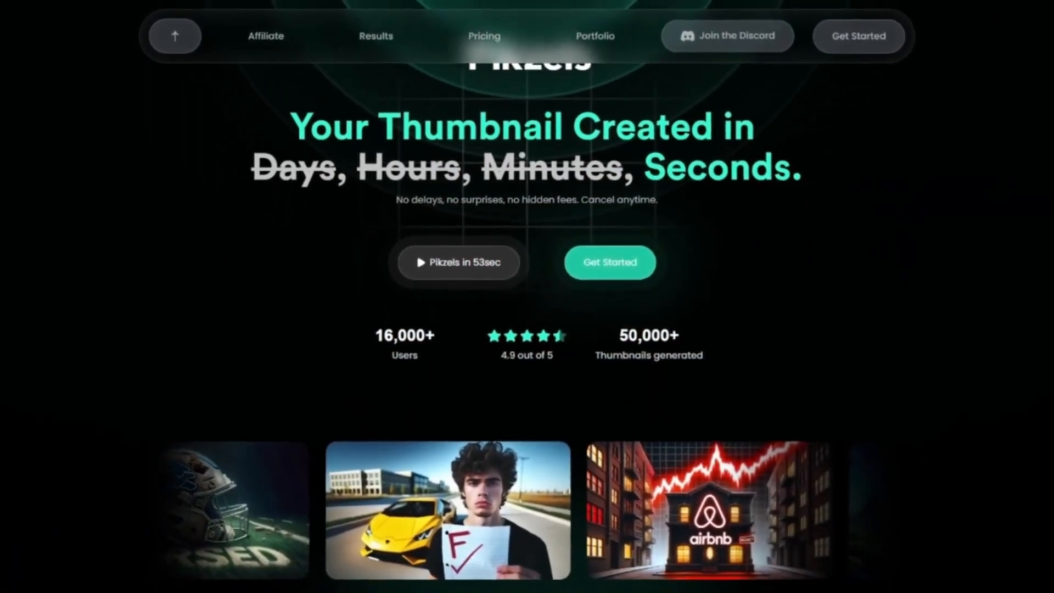
scroll(down, 3)
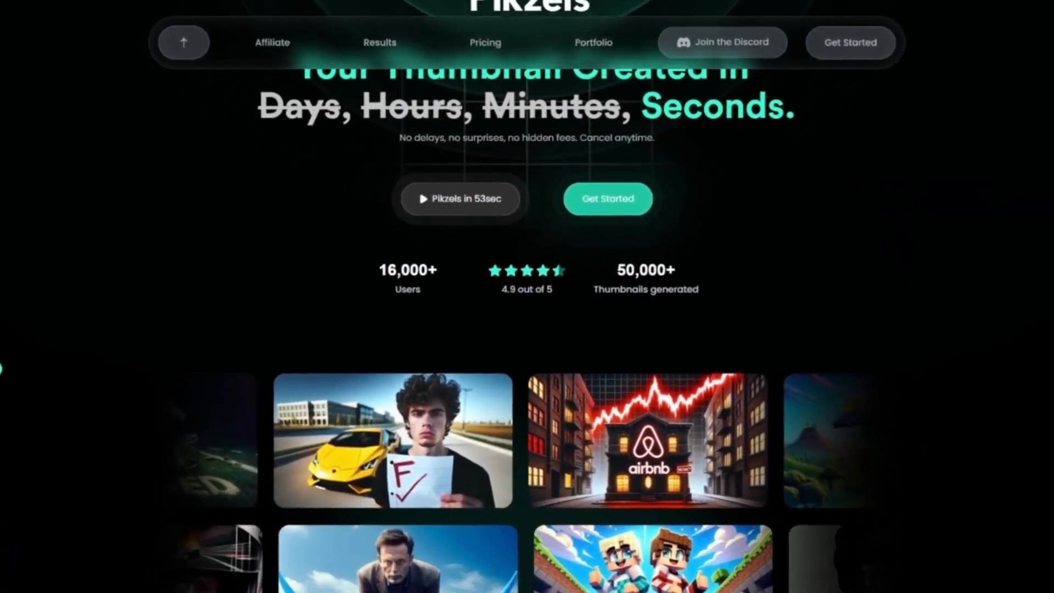
scroll(down, 3)
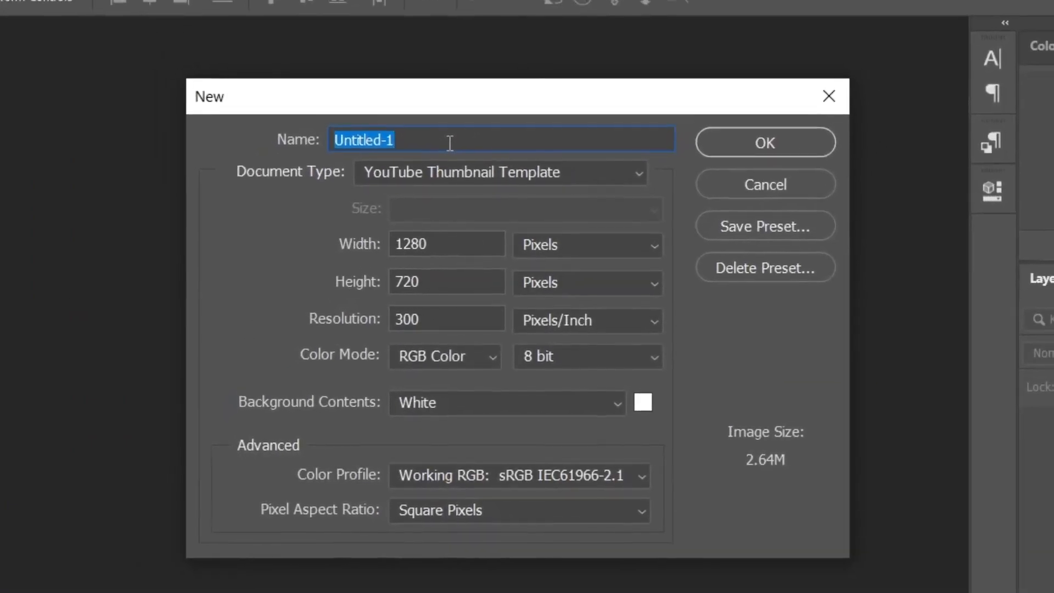
Create a new 1280×720 YouTube thumbnail document named 'Micky'
text(Micky)
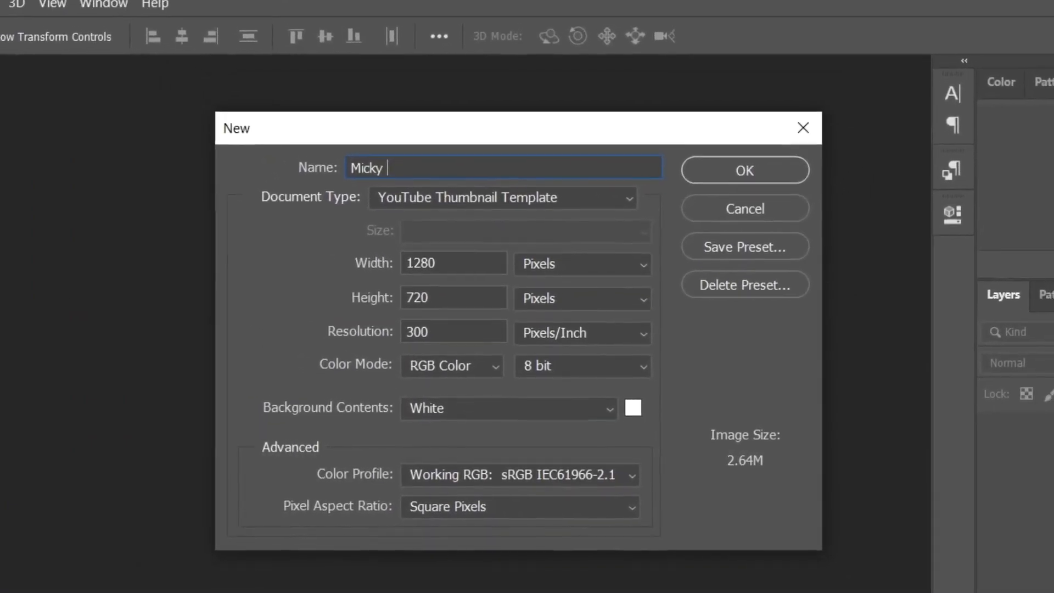
click(743, 169)
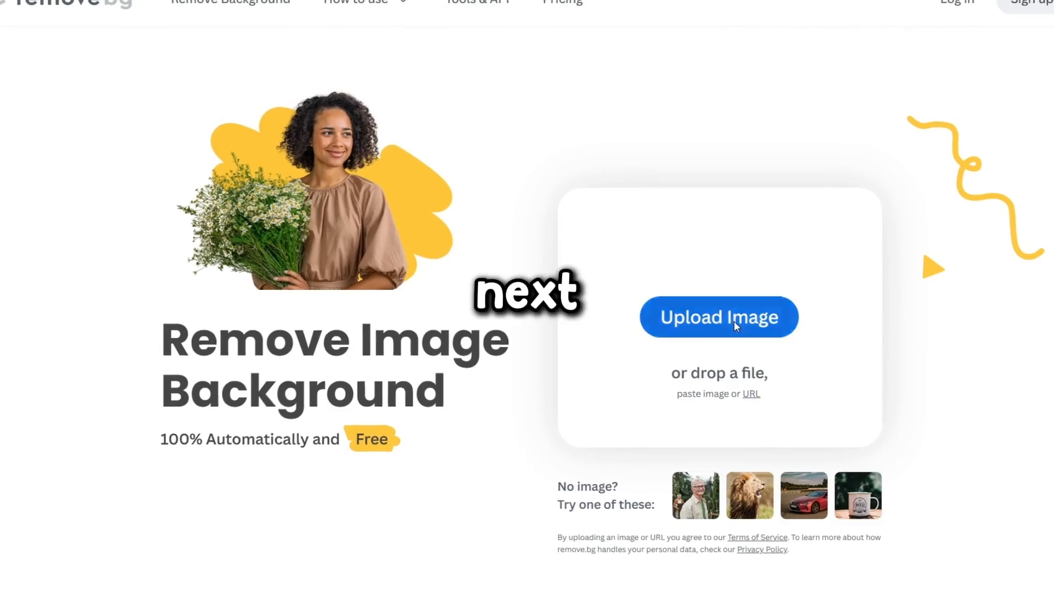
Upload the Mickey image to remove.bg for background removal
click(718, 317)
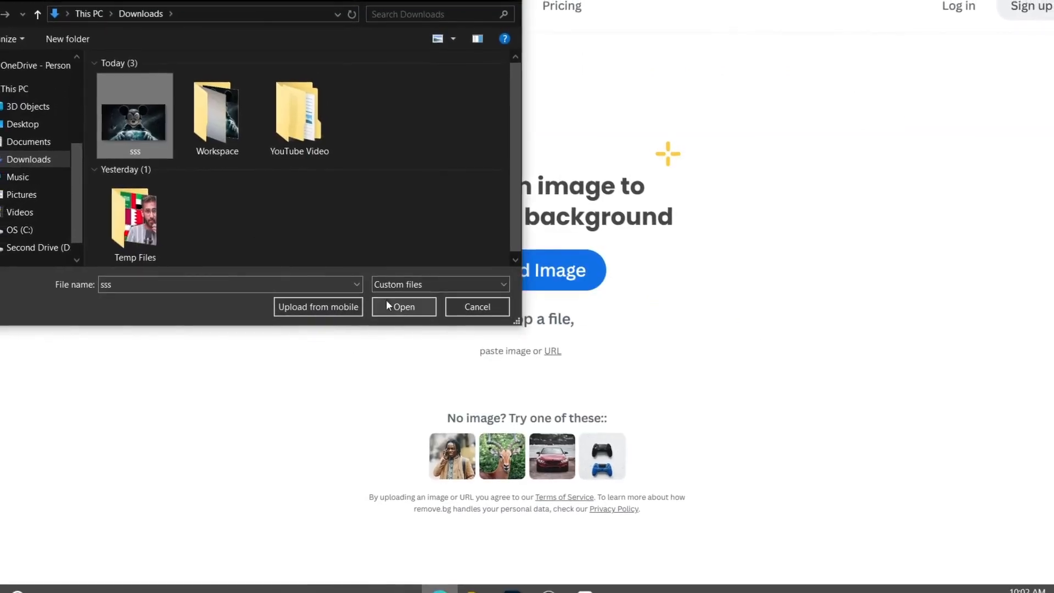
click(403, 306)
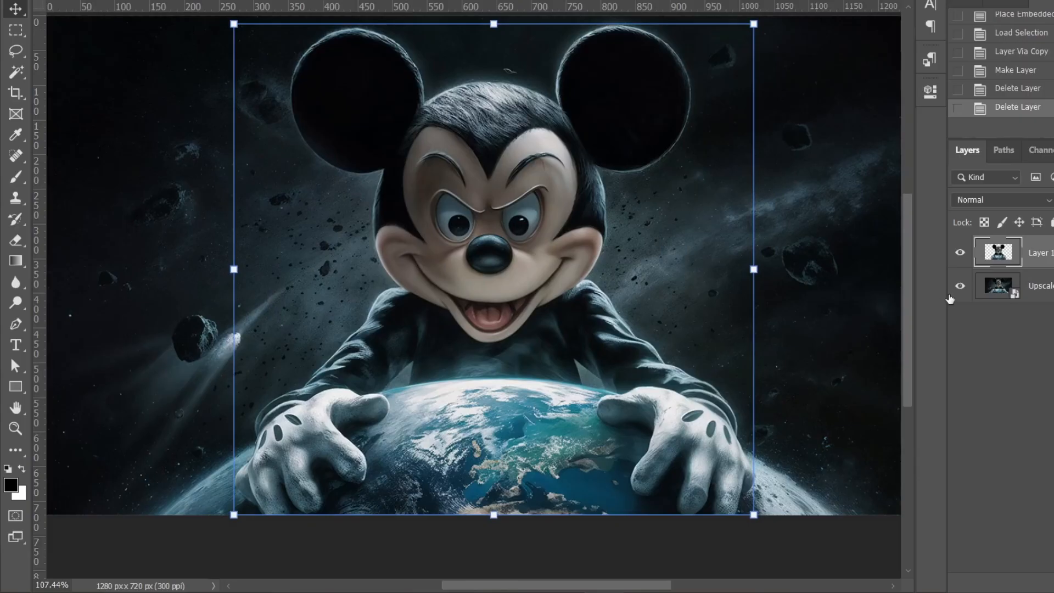
Hide the upscaled image layer and continue the Pen path along the bottom edge
click(961, 285)
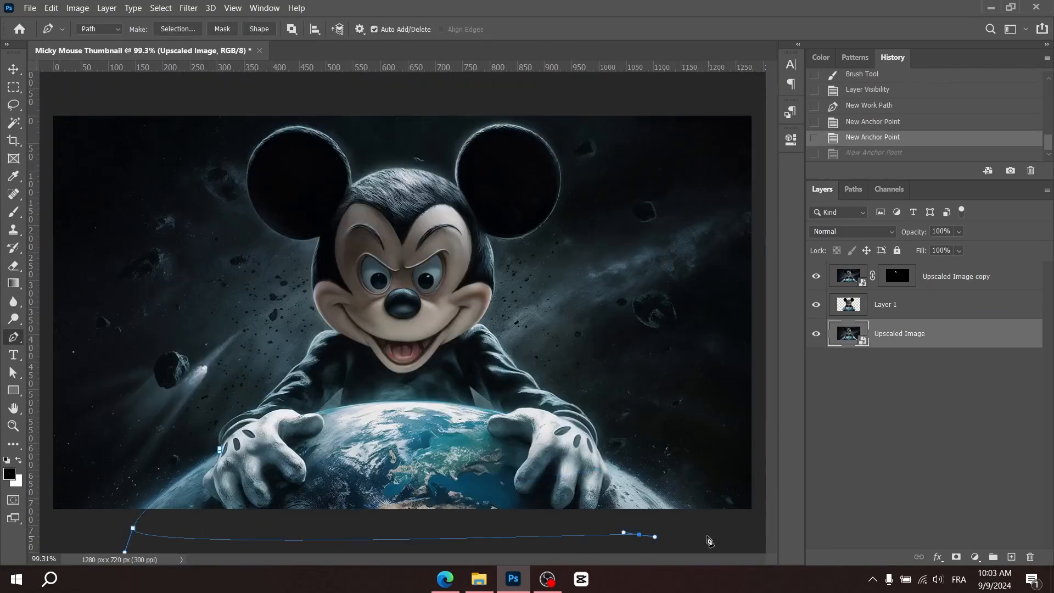
click(177, 29)
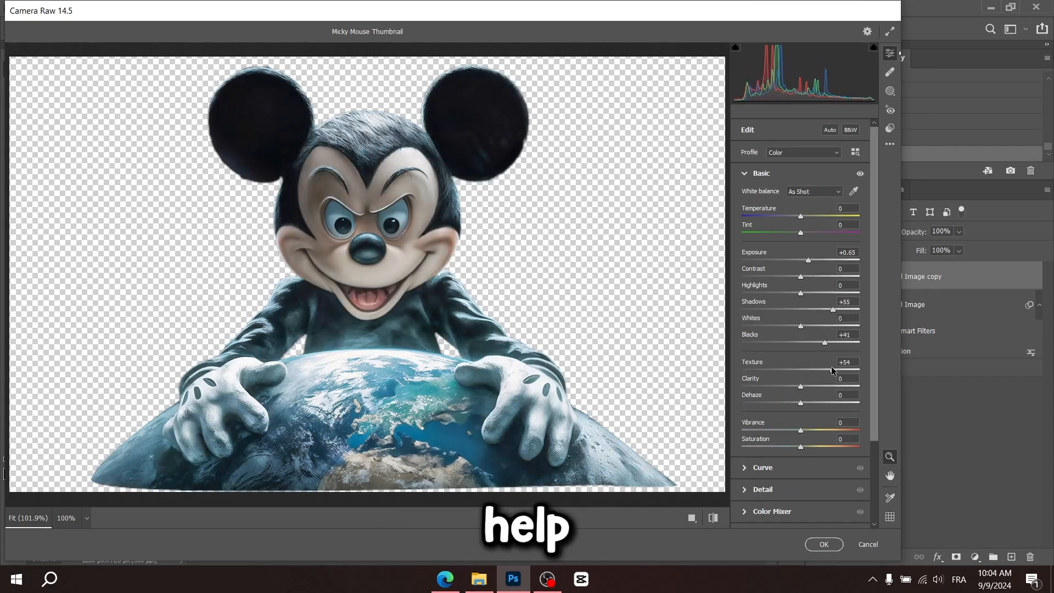
Raise the Texture slider in Camera Raw to sharpen the cut-out Mickey
click(823, 543)
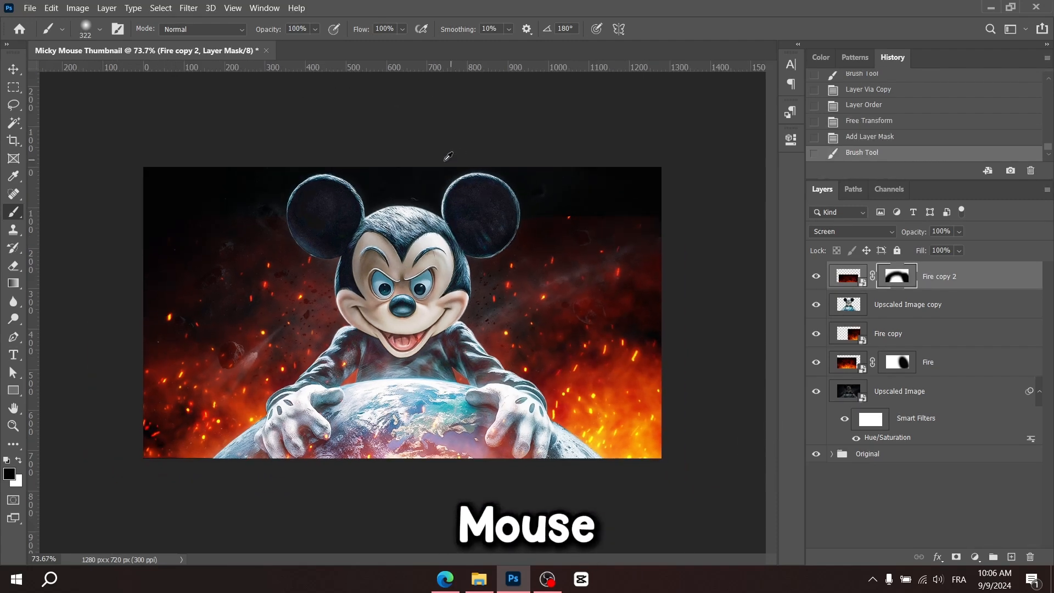
Switch to the Move tool and add a Drop Shadow layer style to the Mickey cut-out
click(12, 68)
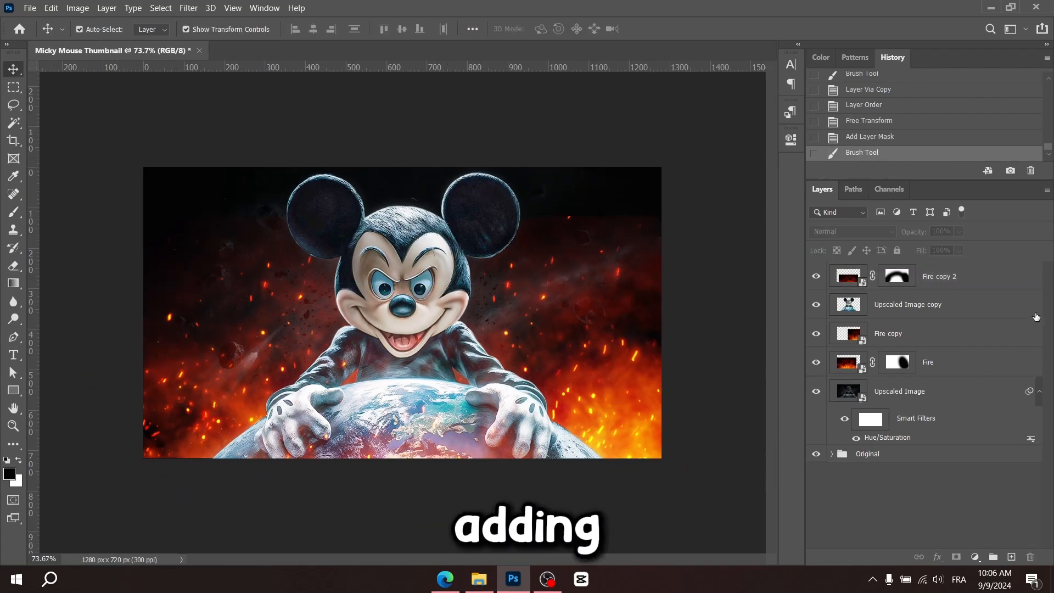
double_click(908, 305)
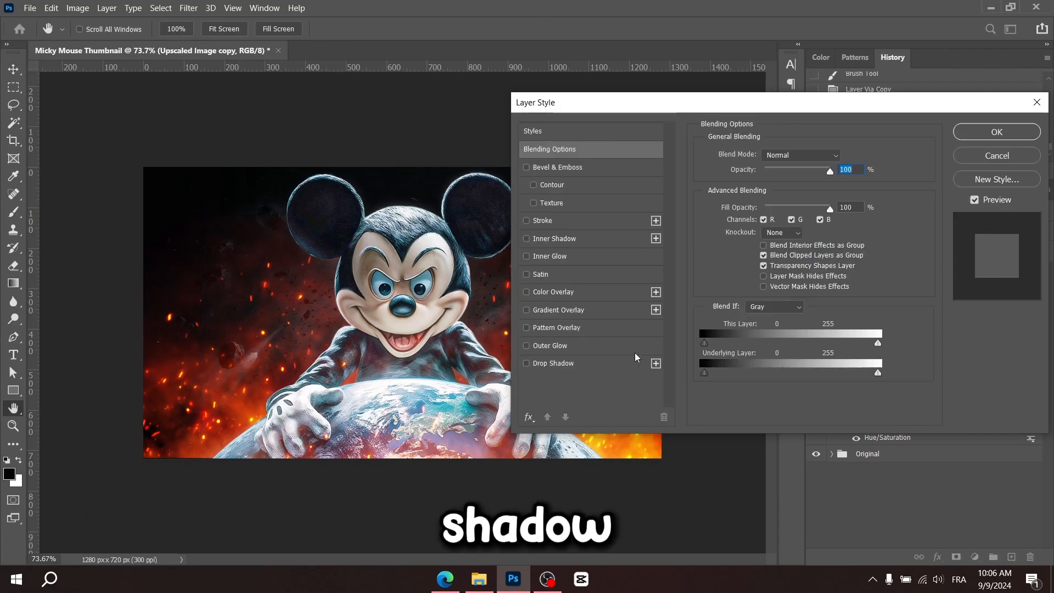
click(996, 132)
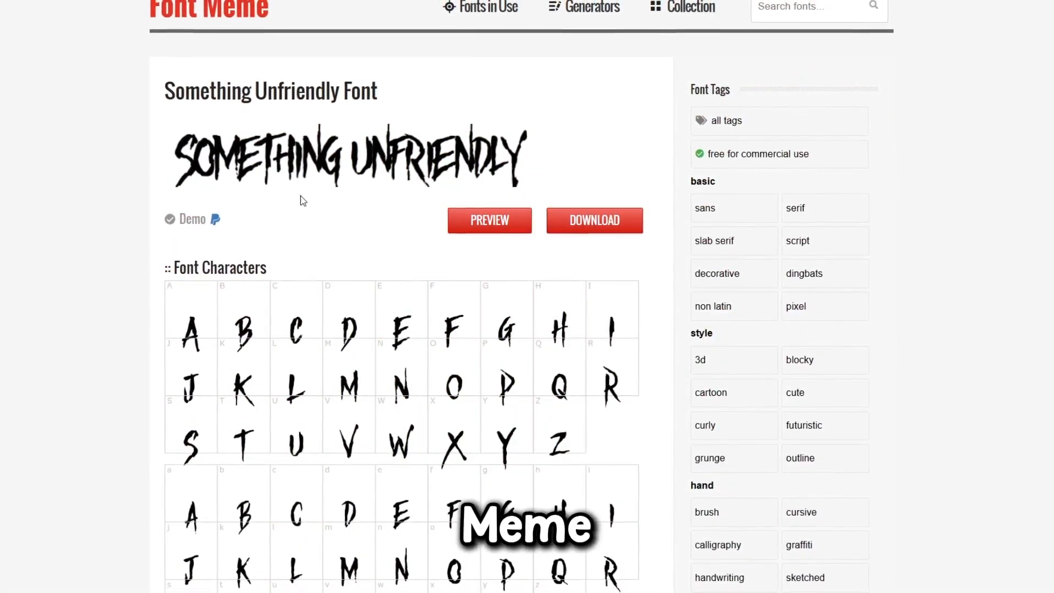
Preview the Something Unfriendly font with the text 'Evil Truth'
scroll(down, 3)
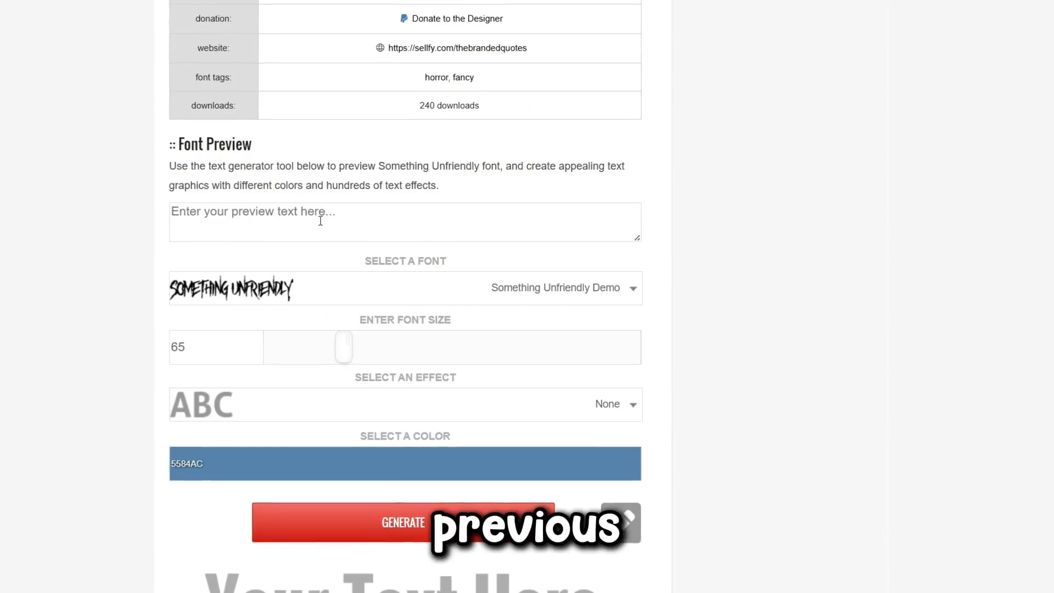
text(Ev)
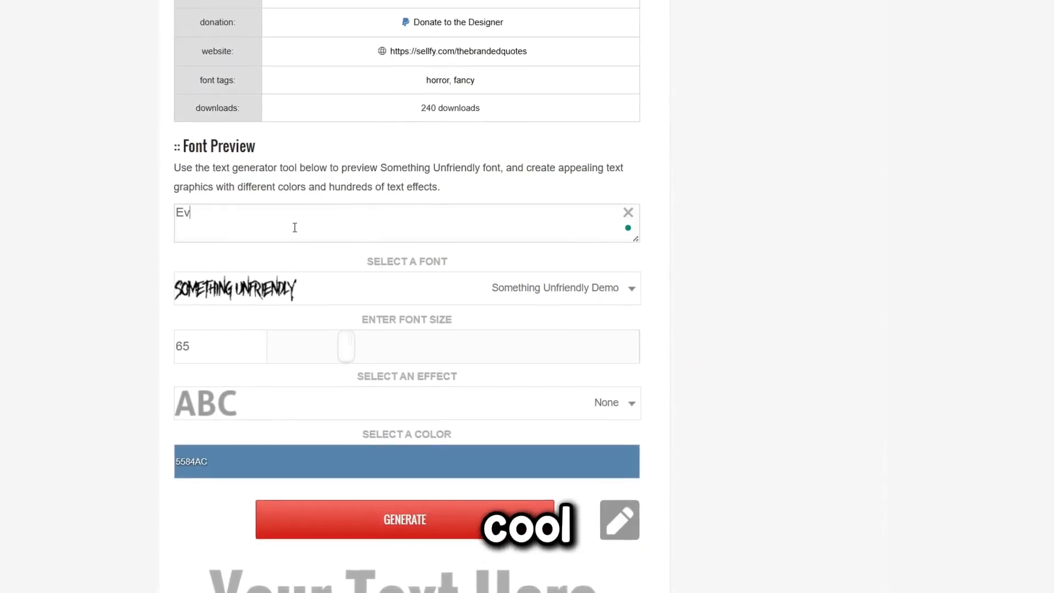
text(il Tru)
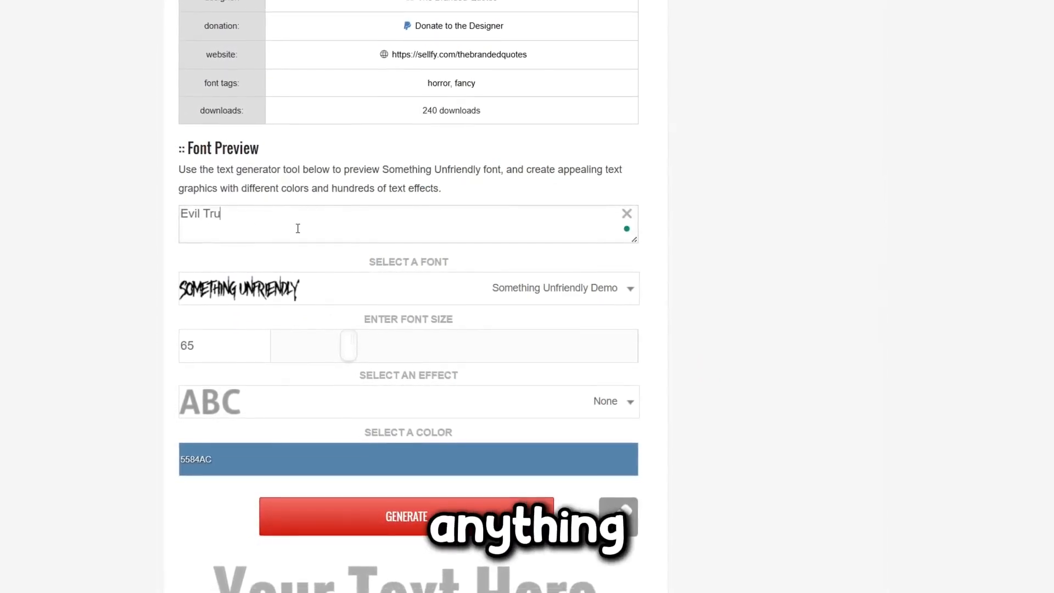
text(th)
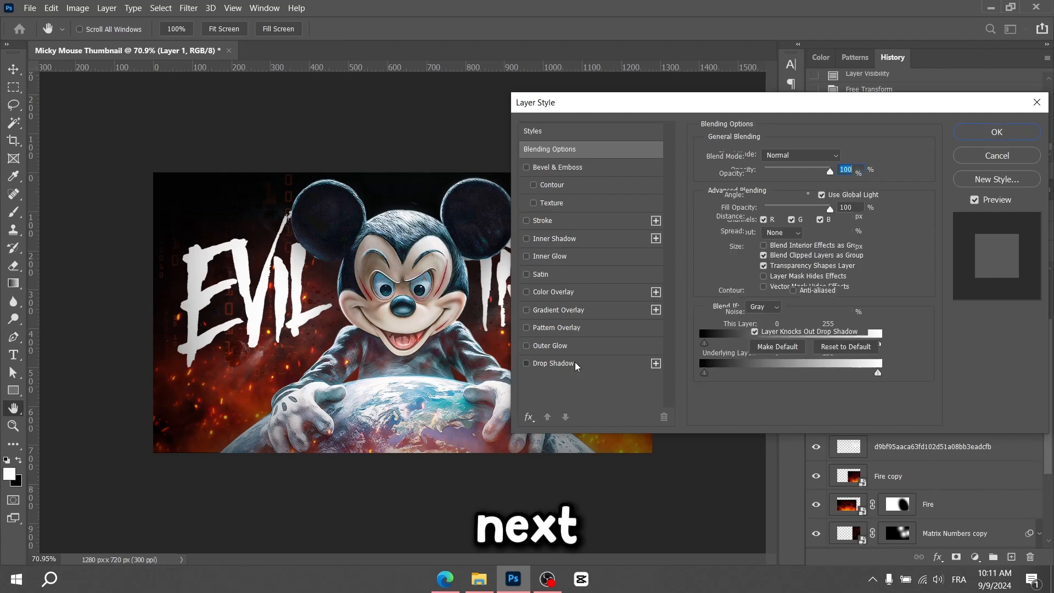
Enable a Drop Shadow on the EVIL TRUTH lettering layer
click(526, 363)
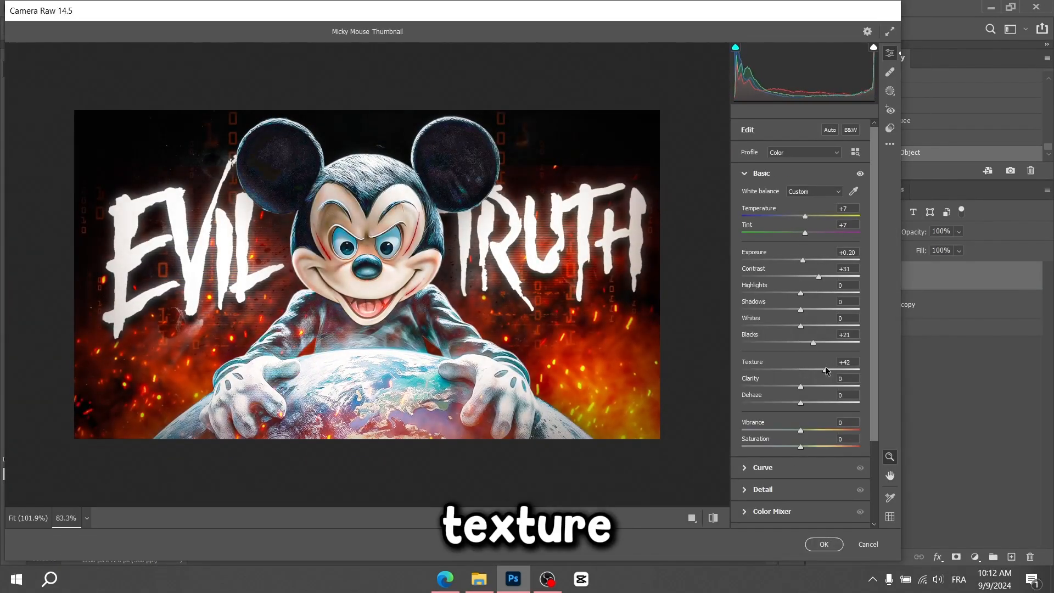
Raise Texture on the merged thumbnail in Camera Raw and move on to Color Grading
click(762, 216)
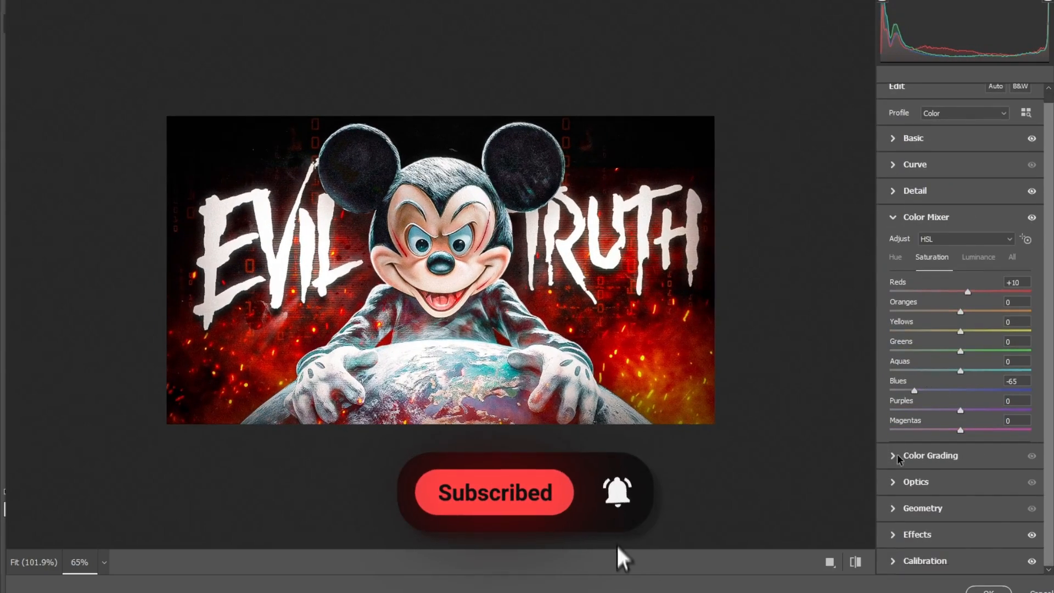
click(930, 454)
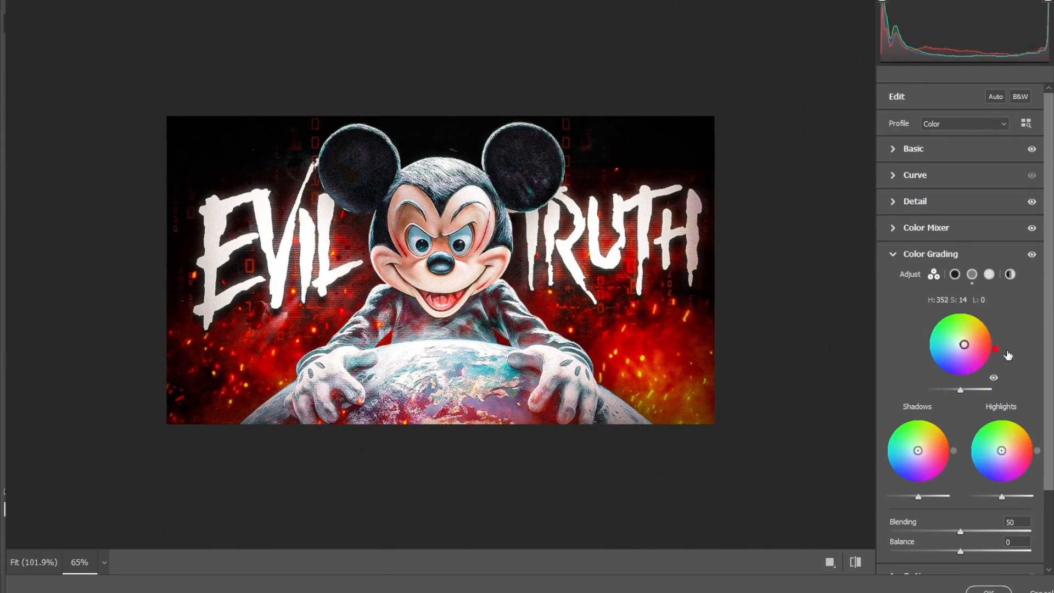